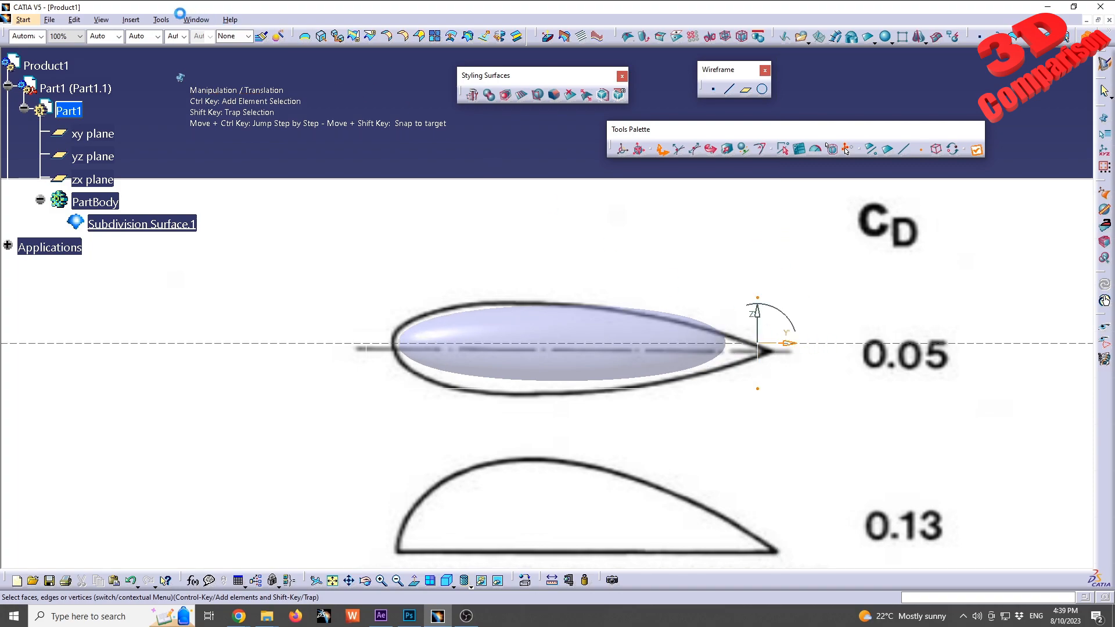
Set the Imagine & Shape base mesh colour to blue in Options and confirm.
left_click(161, 19)
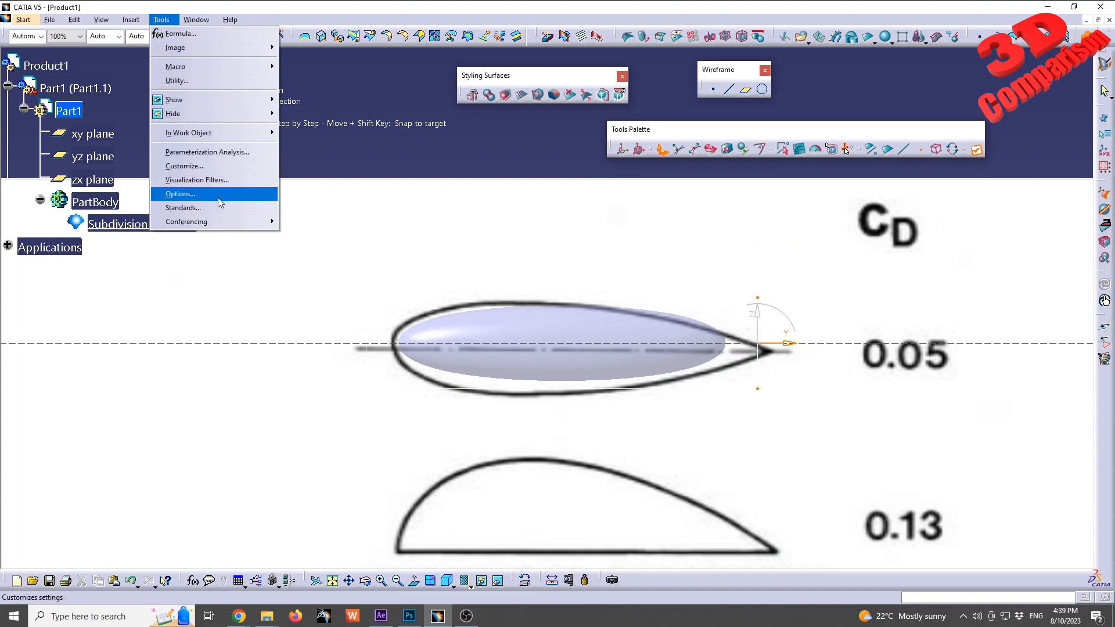
left_click(180, 193)
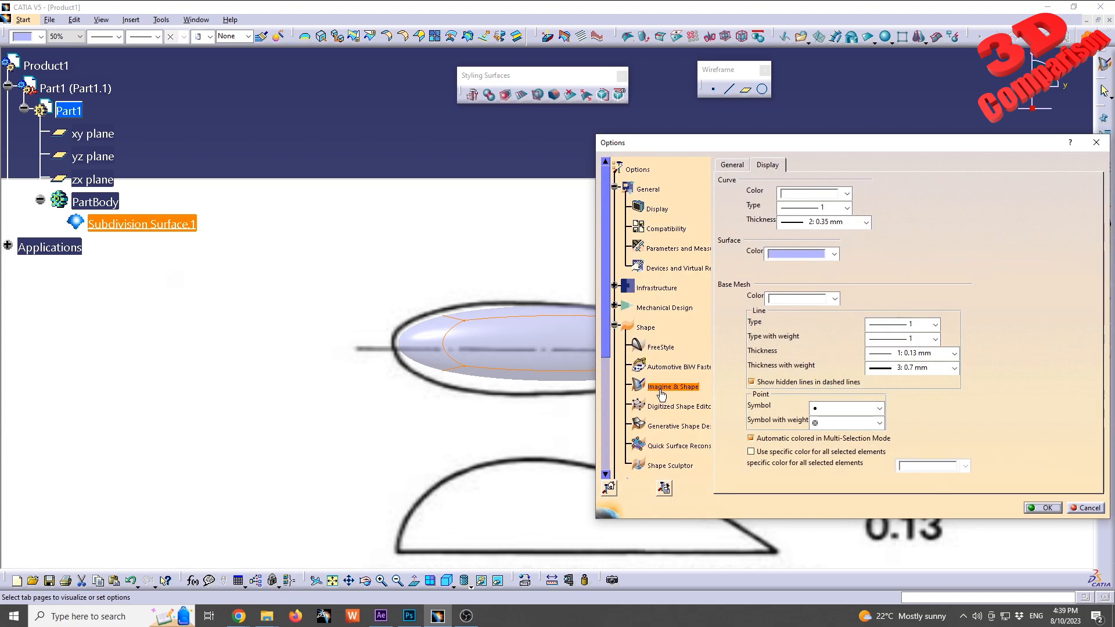
mouse_move(647, 330)
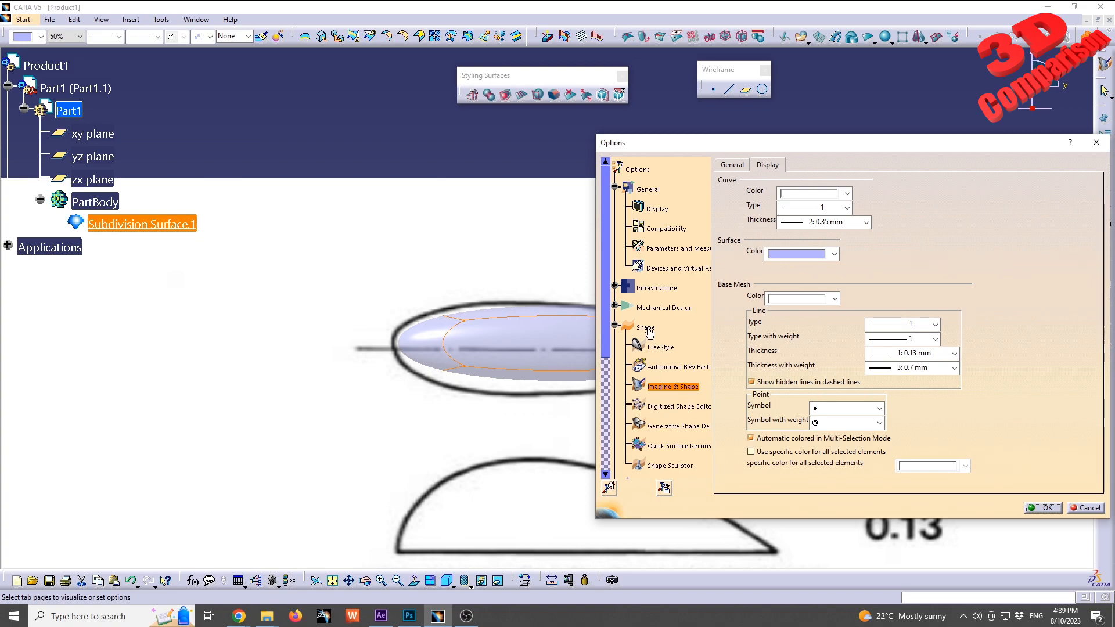
mouse_move(736, 298)
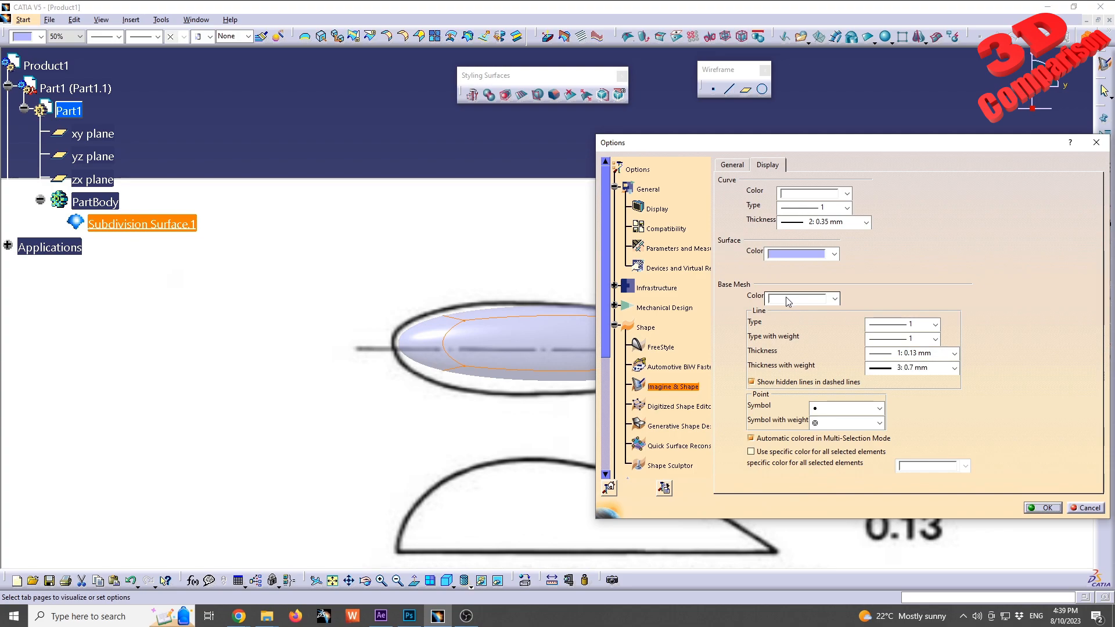
left_click(833, 297)
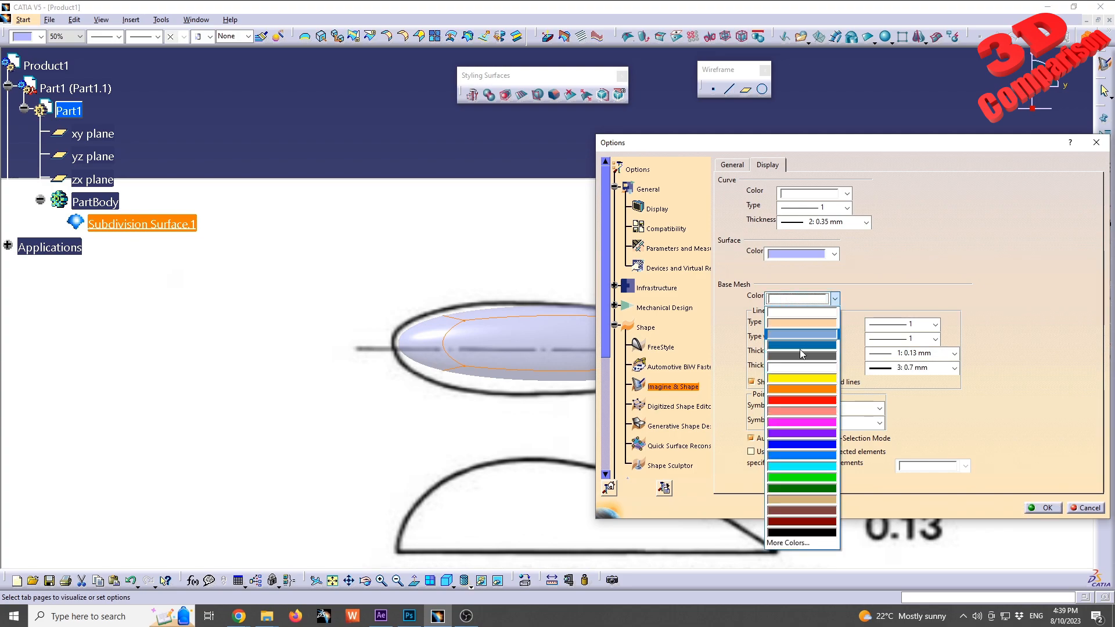
left_click(801, 443)
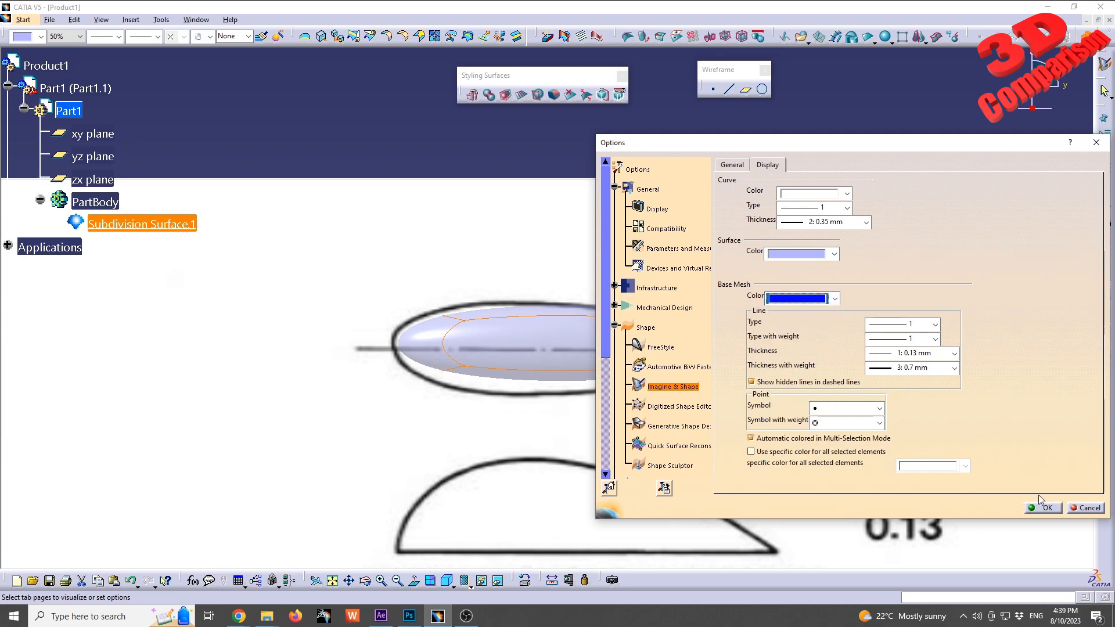
left_click(1042, 507)
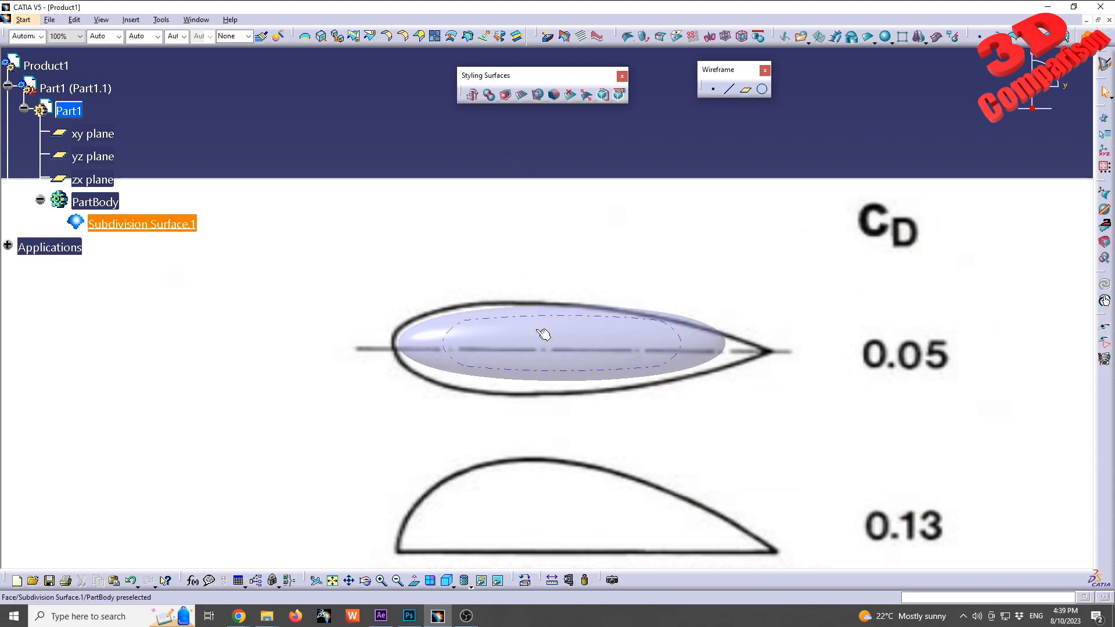
left_click(543, 335)
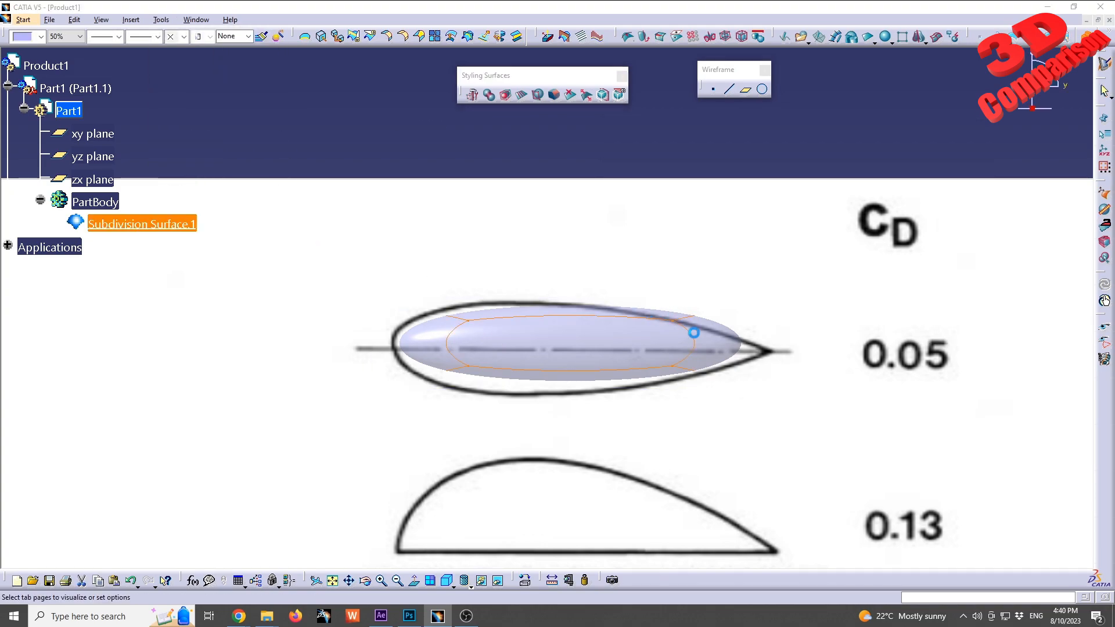
Keep the base mesh blue, set line thickness to 4: 1 mm, browse Point Symbol, and confirm.
left_click(836, 297)
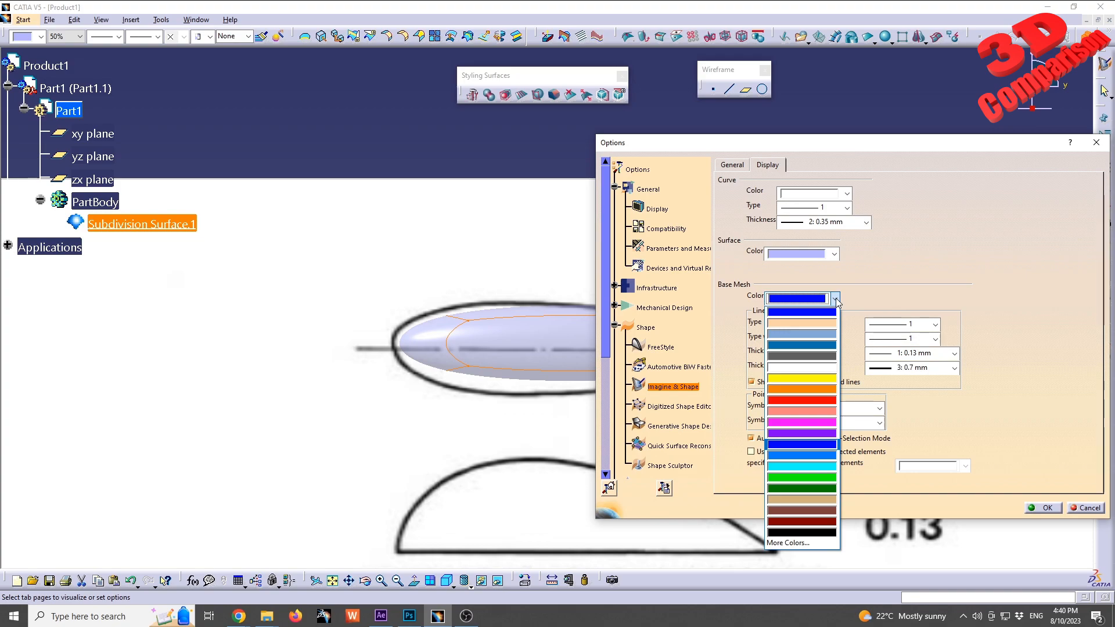
left_click(801, 311)
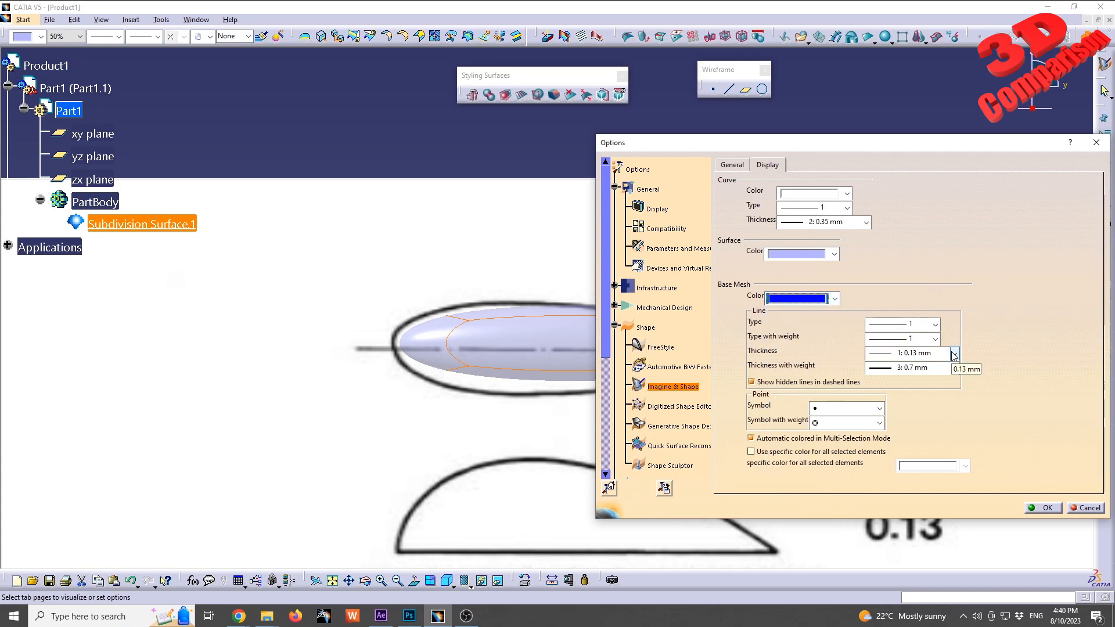
left_click(955, 354)
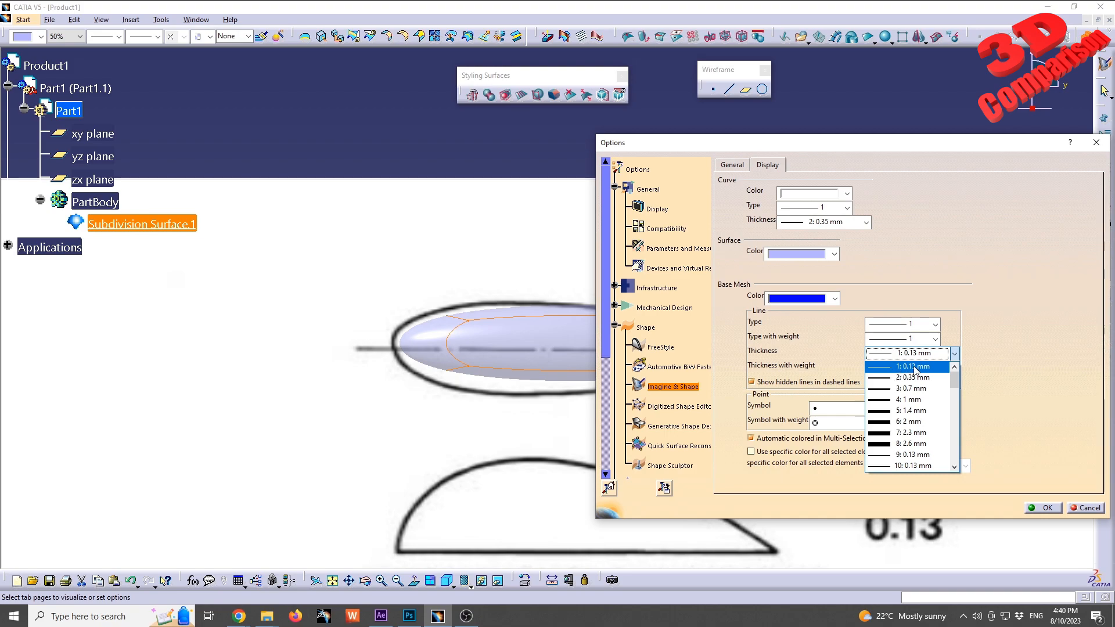
mouse_move(907, 378)
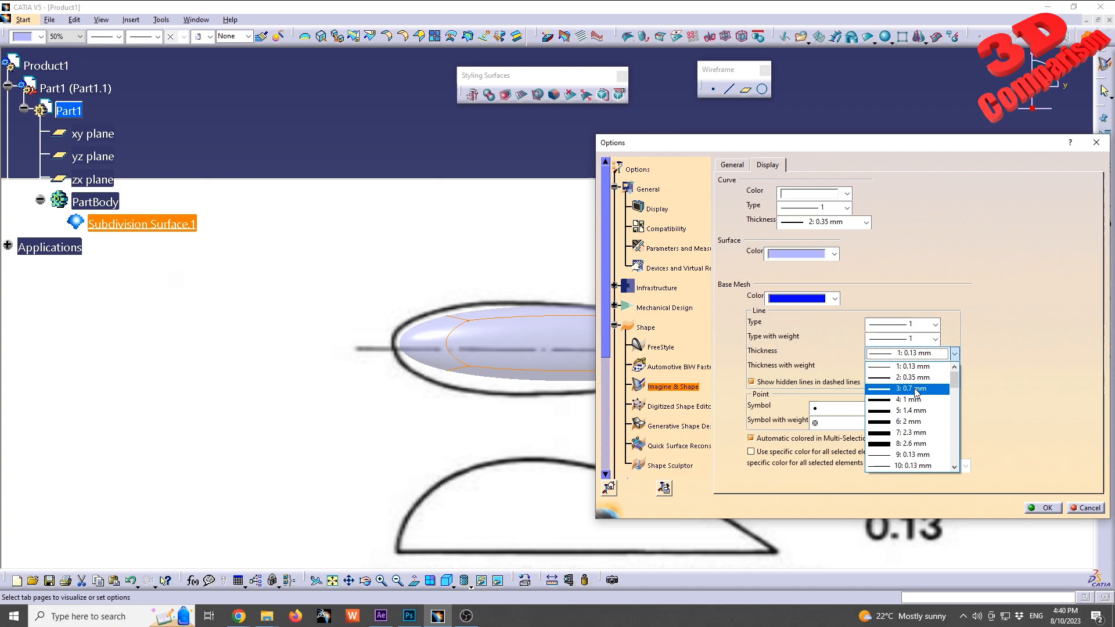
left_click(909, 399)
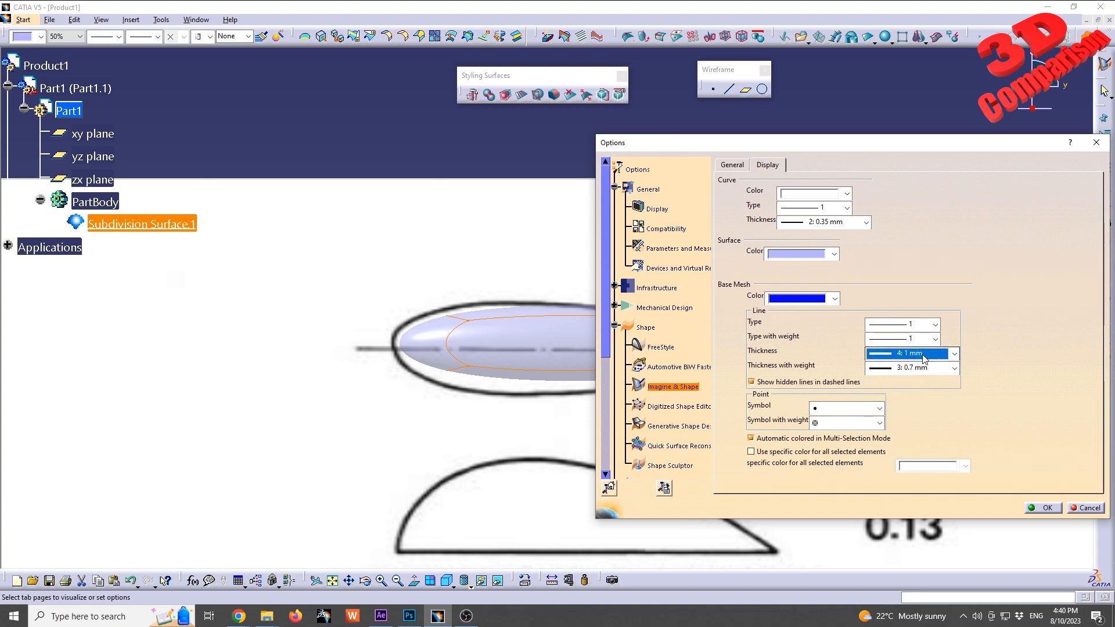
left_click(881, 408)
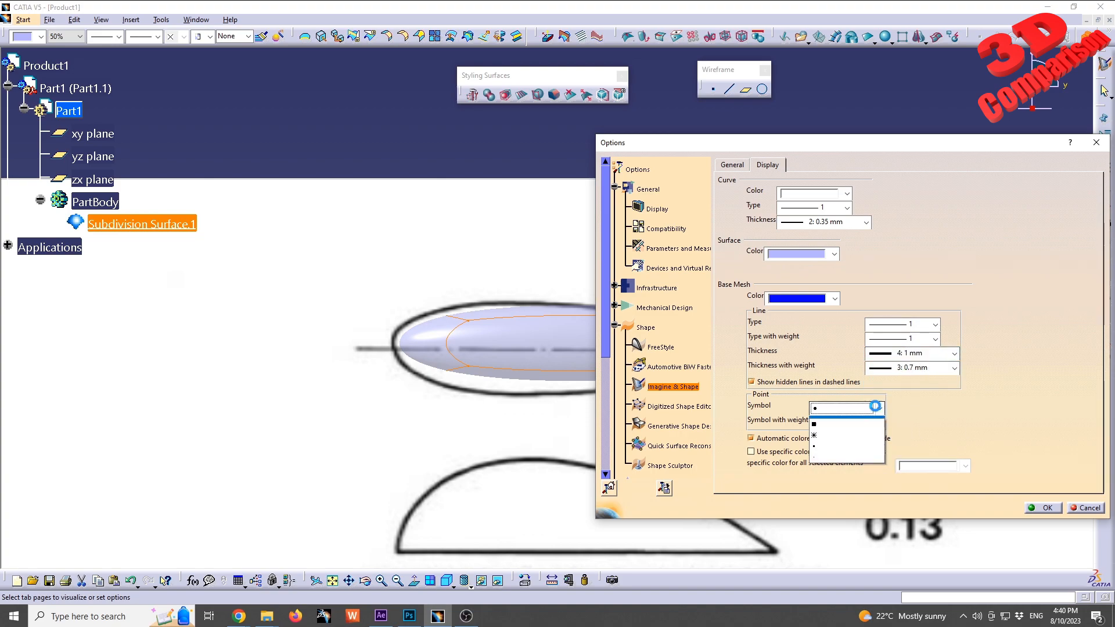
left_click(879, 408)
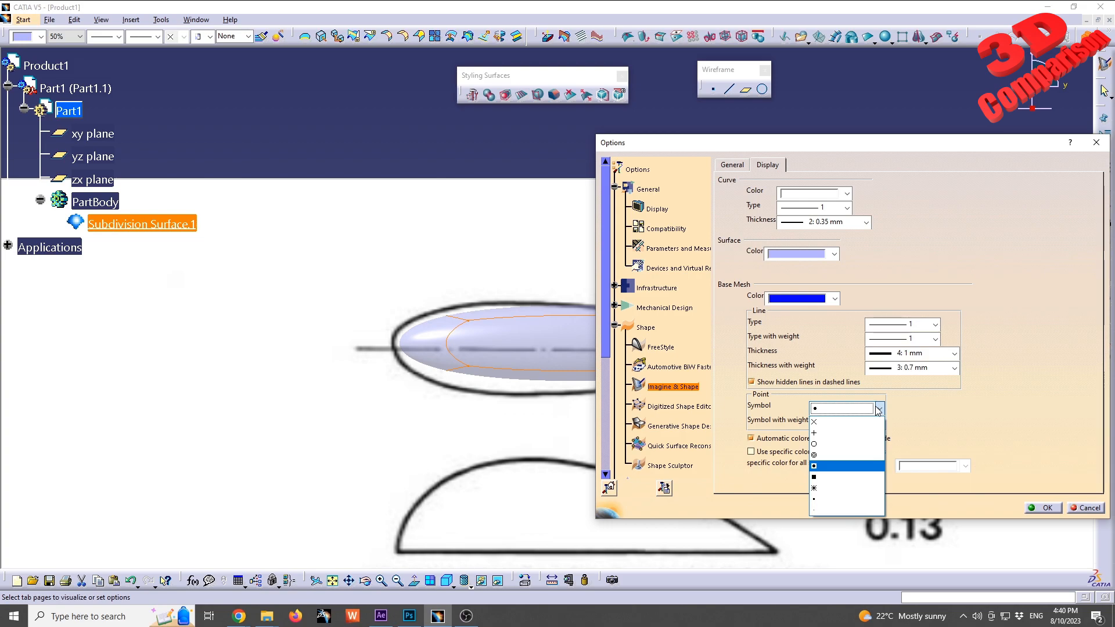
mouse_move(779, 406)
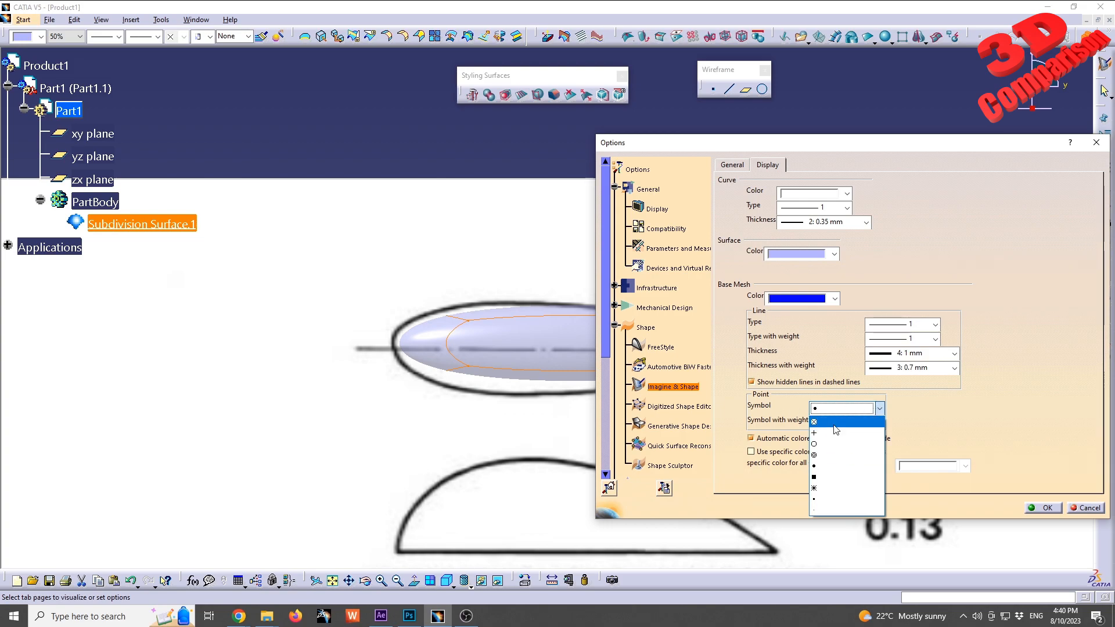
left_click(1042, 508)
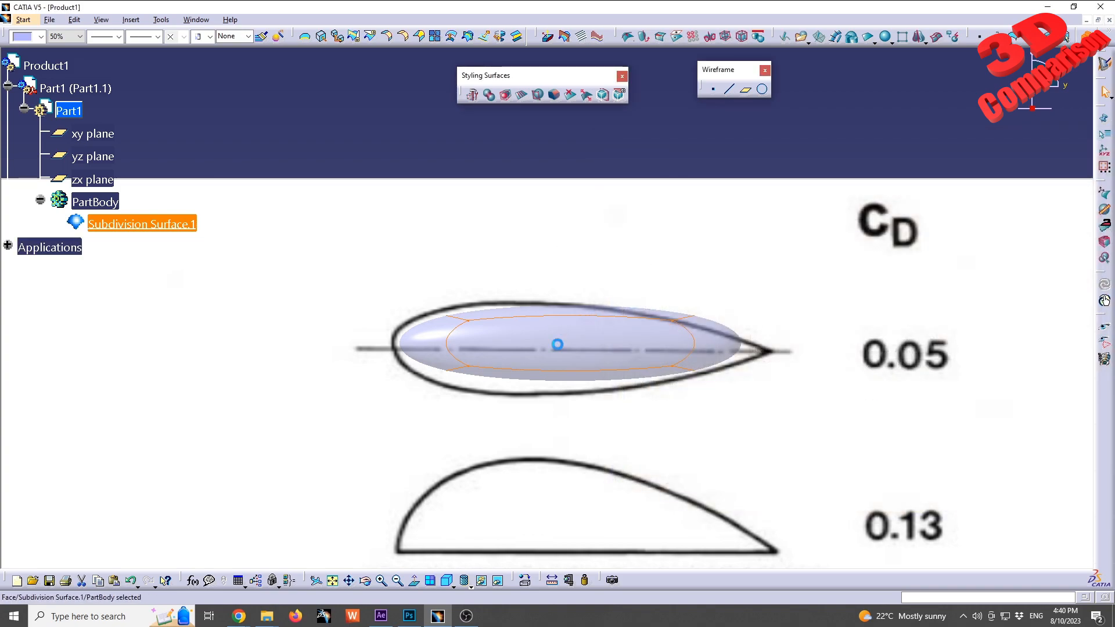
Double-click the airfoil subdivision surface to start editing it.
double_click(141, 223)
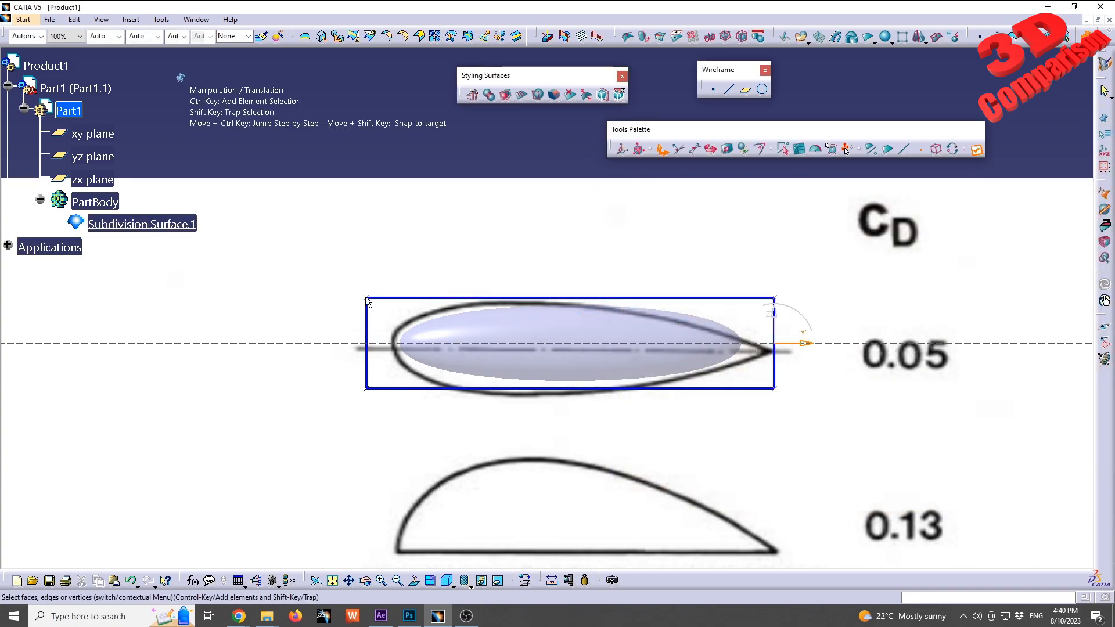
mouse_move(351, 152)
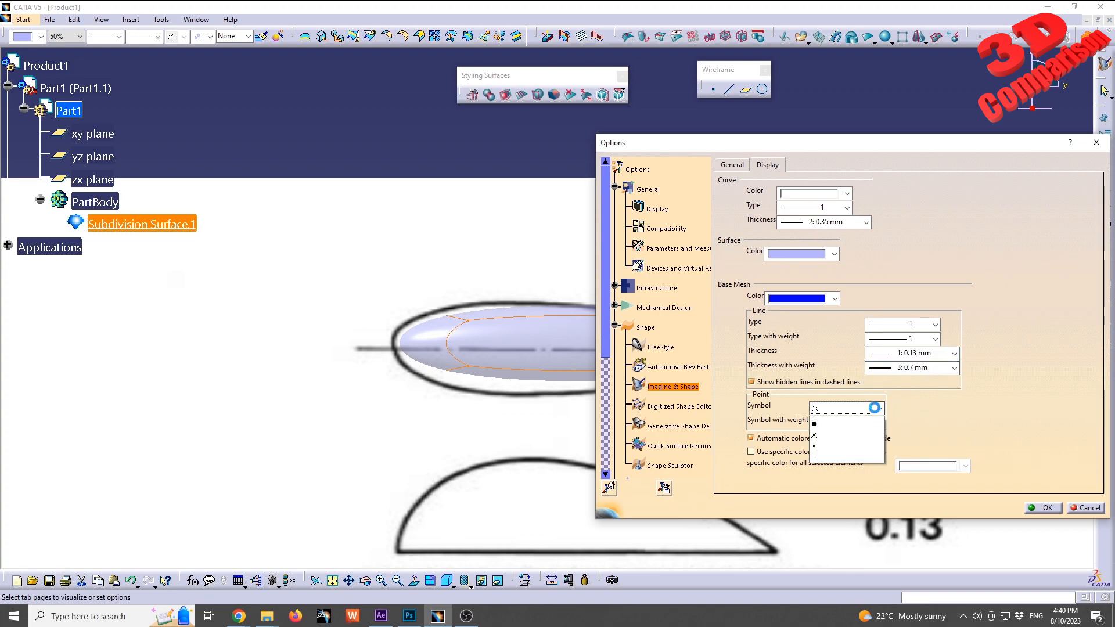
Choose the dot point symbol and white base mesh colour, then confirm Options.
left_click(847, 424)
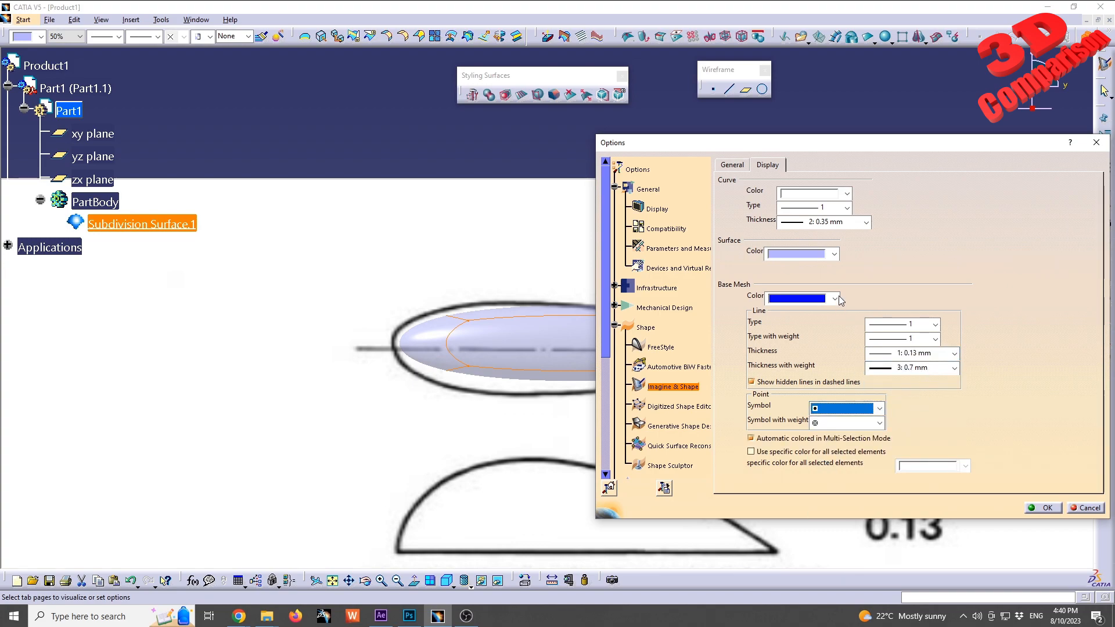
left_click(834, 298)
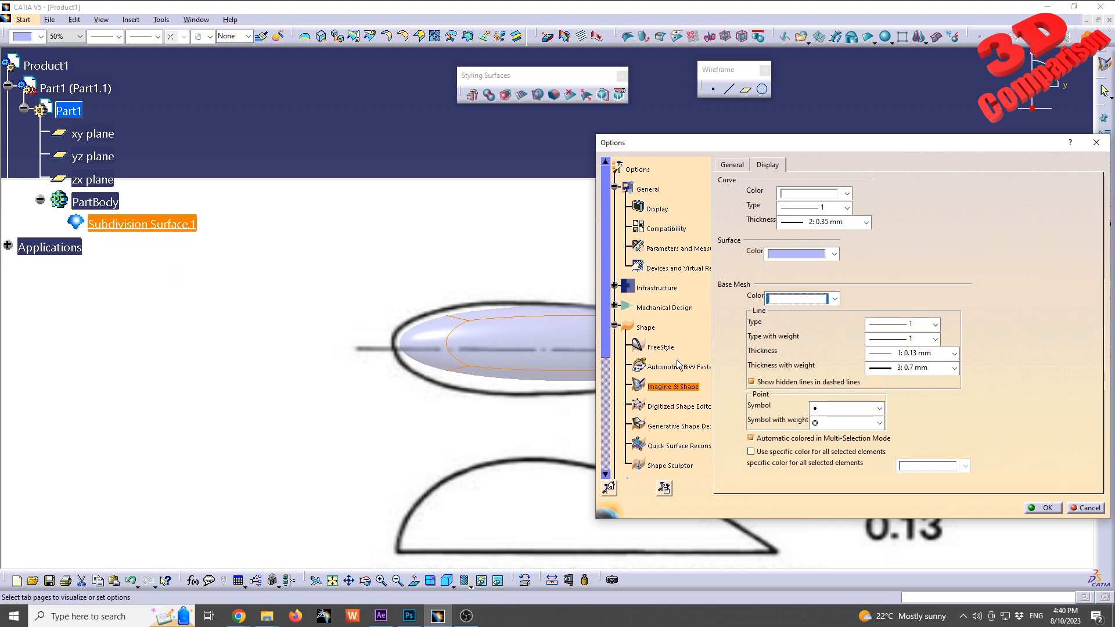
left_click(1041, 508)
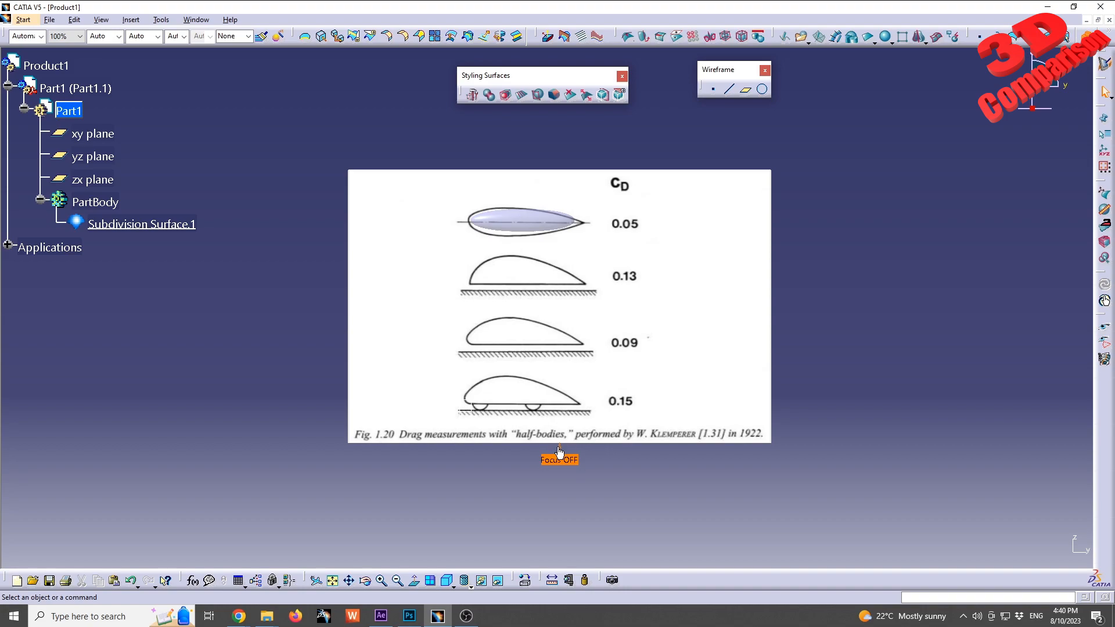
mouse_move(266, 616)
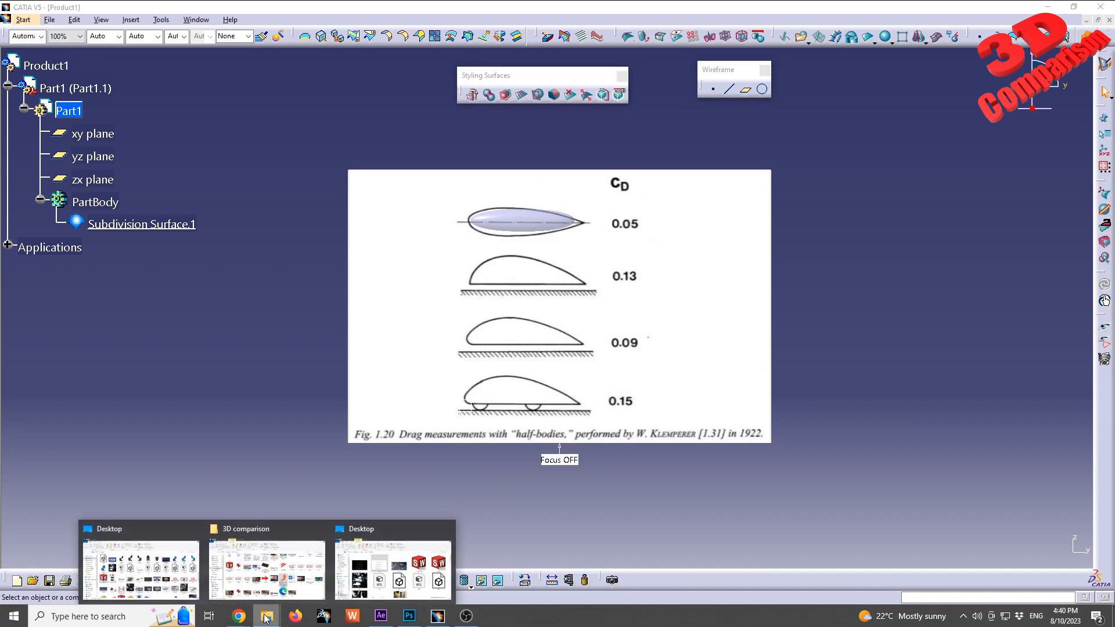
Bring up the File Explorer Desktop folder showing aero_1 and aero_2.
left_click(139, 569)
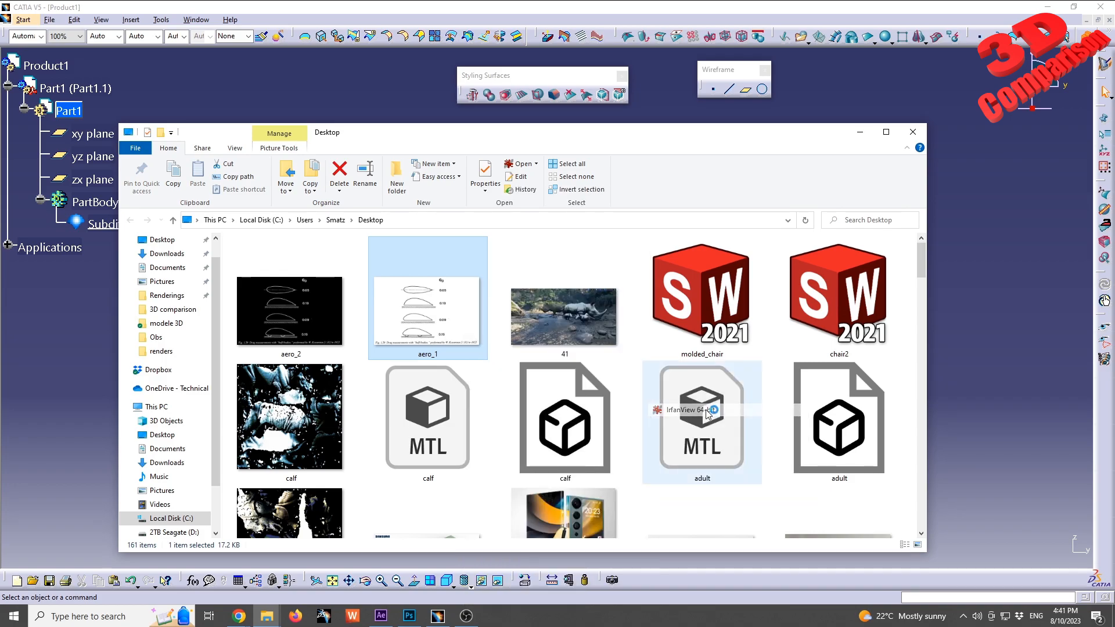
Open aero_1 in IrfanView and invert all channels to a negative image.
double_click(428, 297)
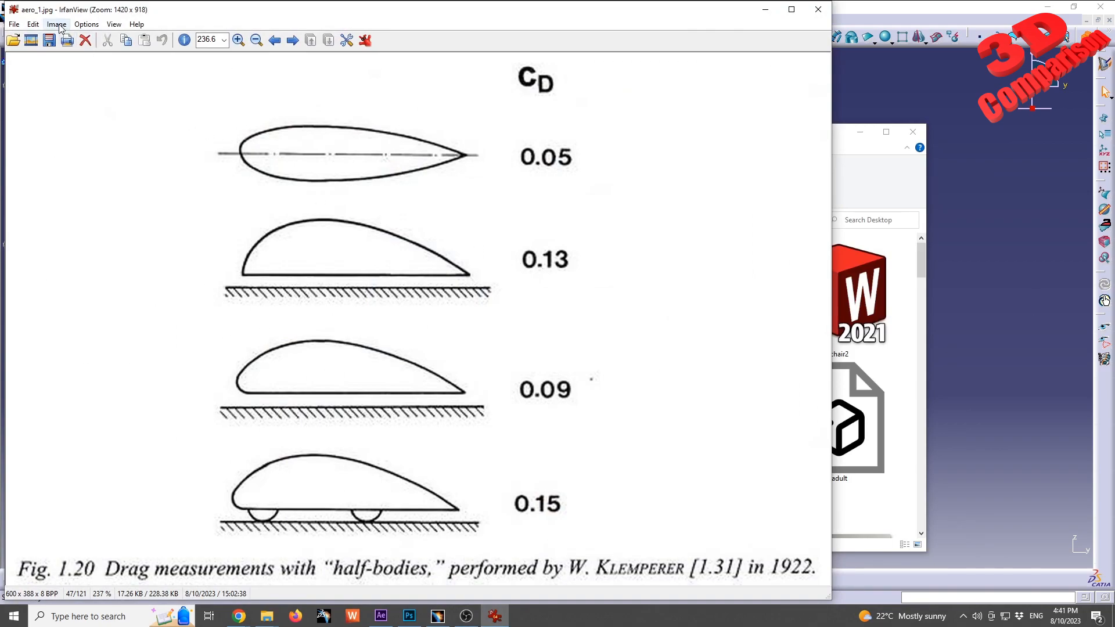
left_click(57, 23)
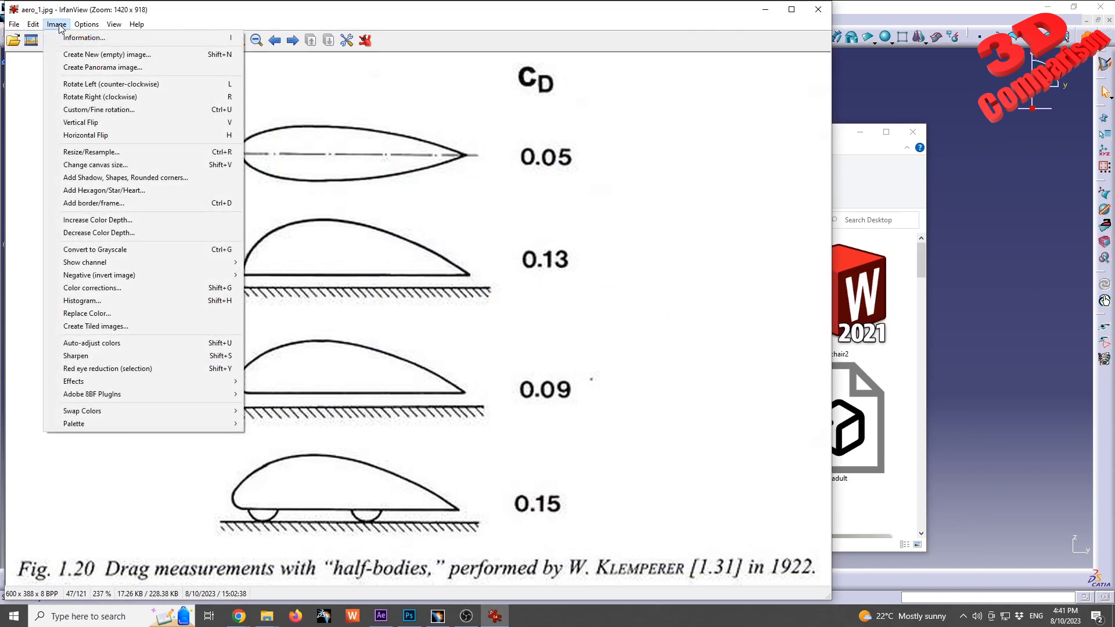
mouse_move(99, 275)
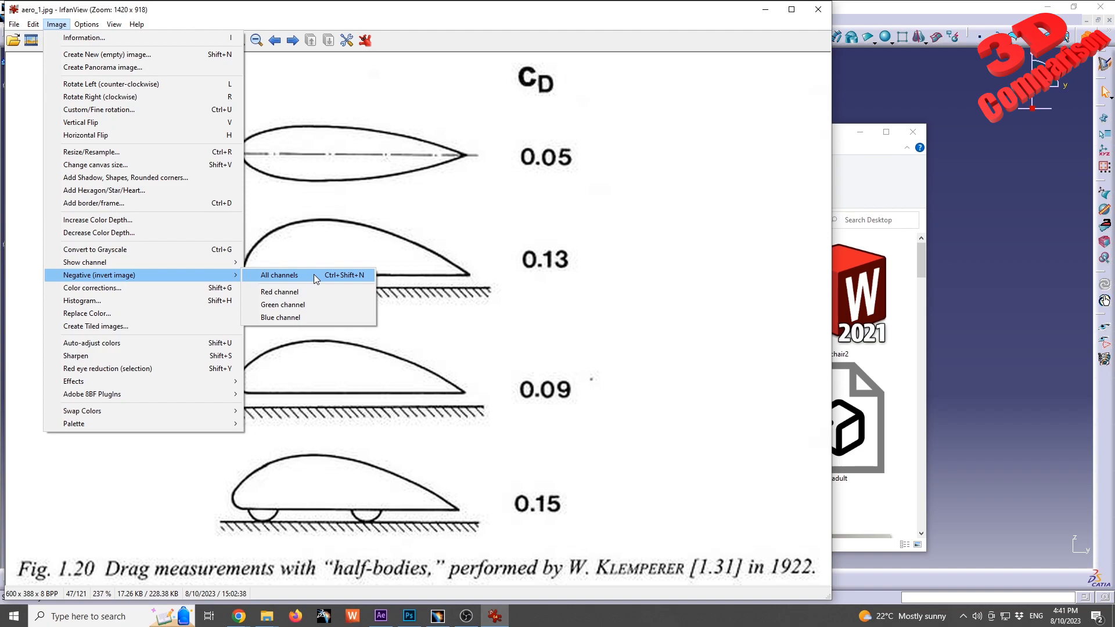
left_click(279, 275)
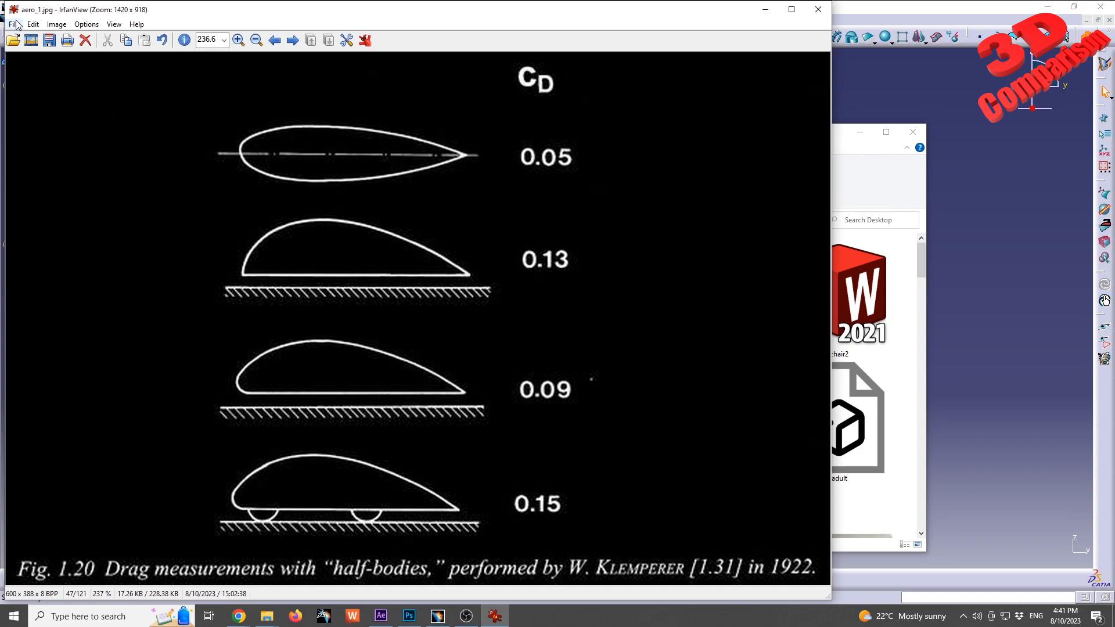
left_click(13, 23)
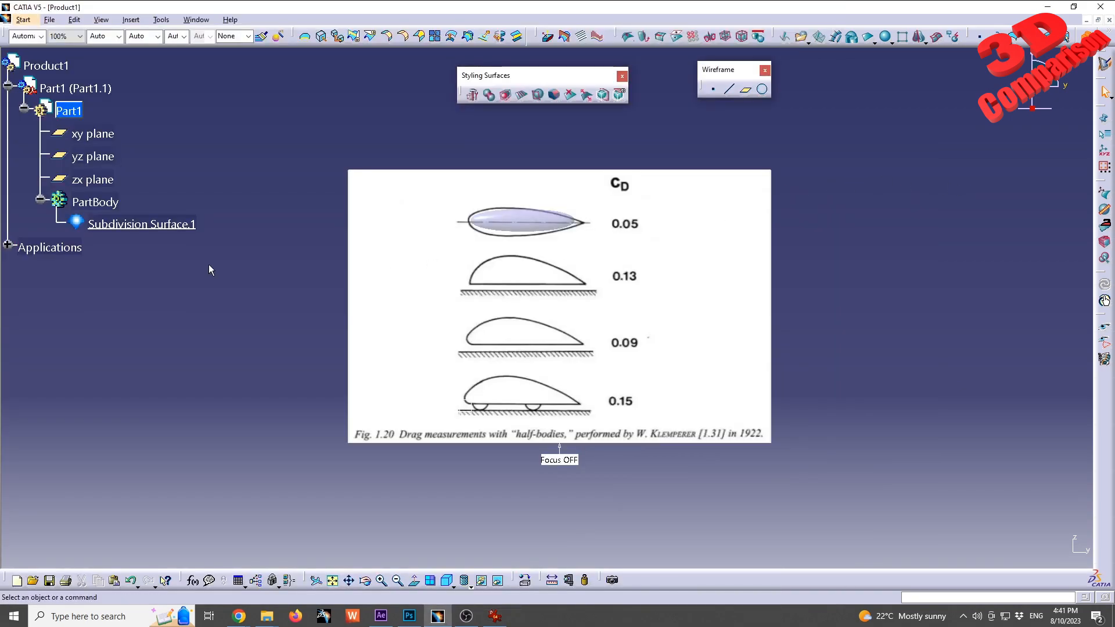
Expand Applications and Painting Gallery, and edit Painting 1's sketch parameters.
left_click(5, 247)
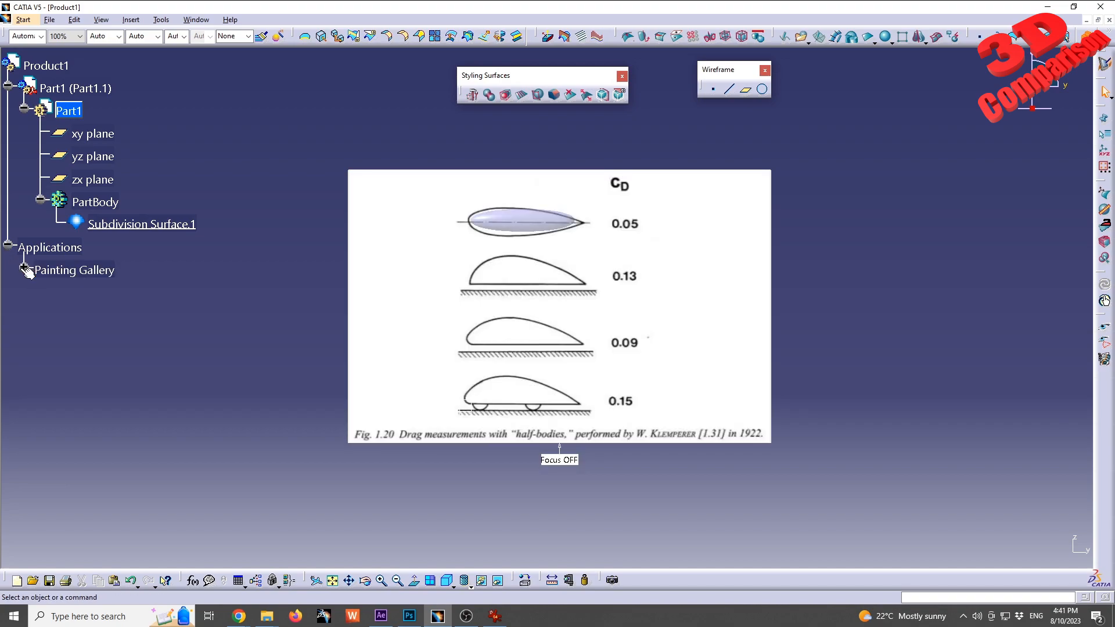
left_click(23, 270)
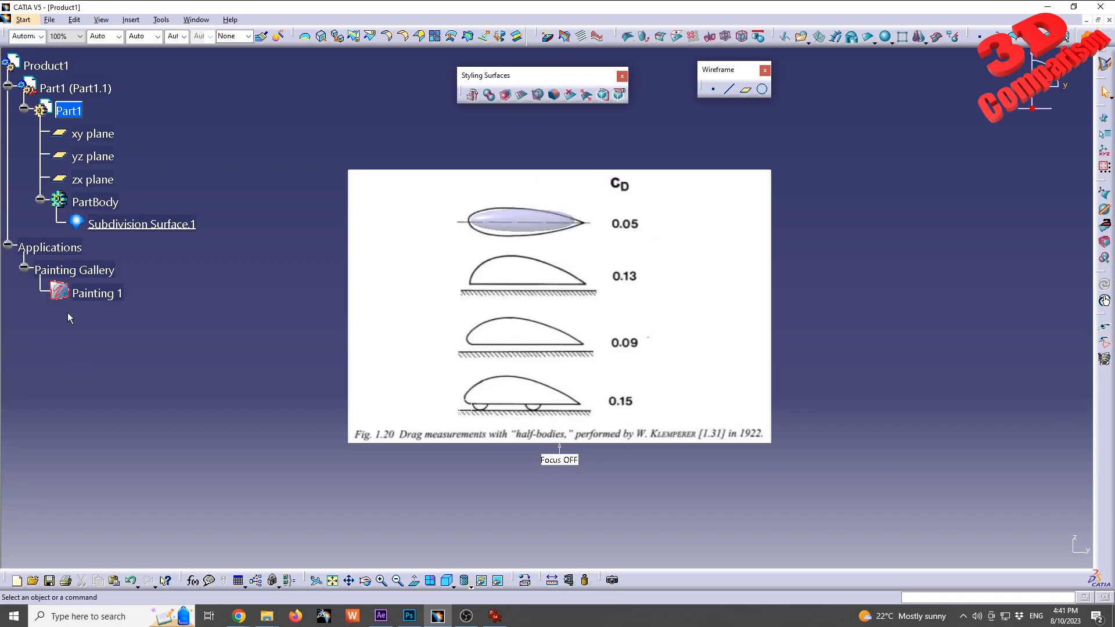
left_click(97, 293)
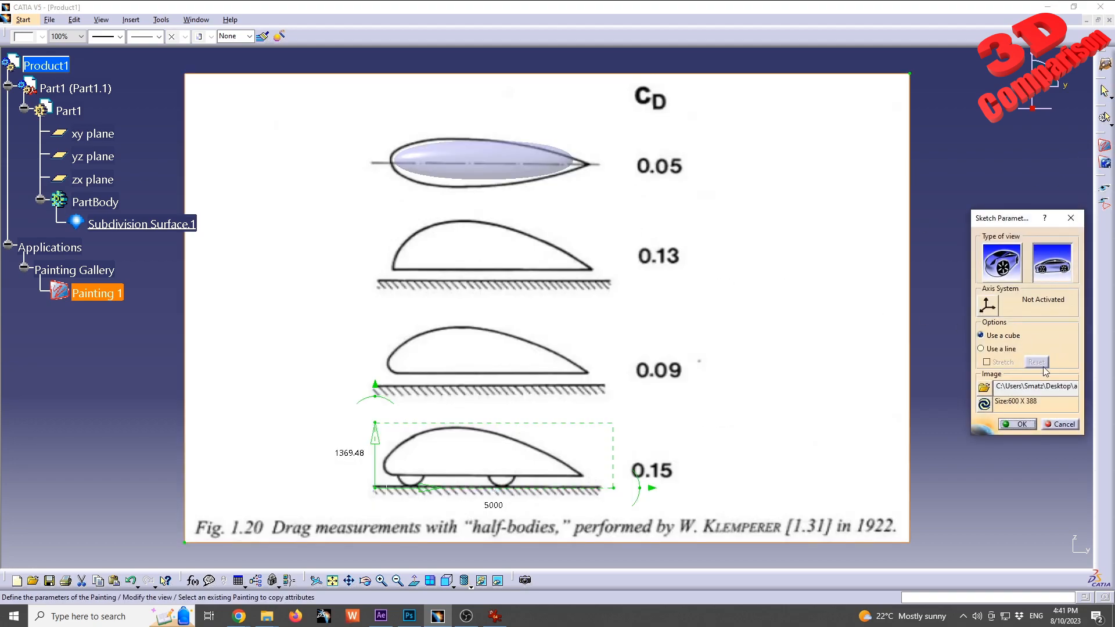
Replace Painting 1's reference image with the inverted aero_2 file.
left_click(984, 387)
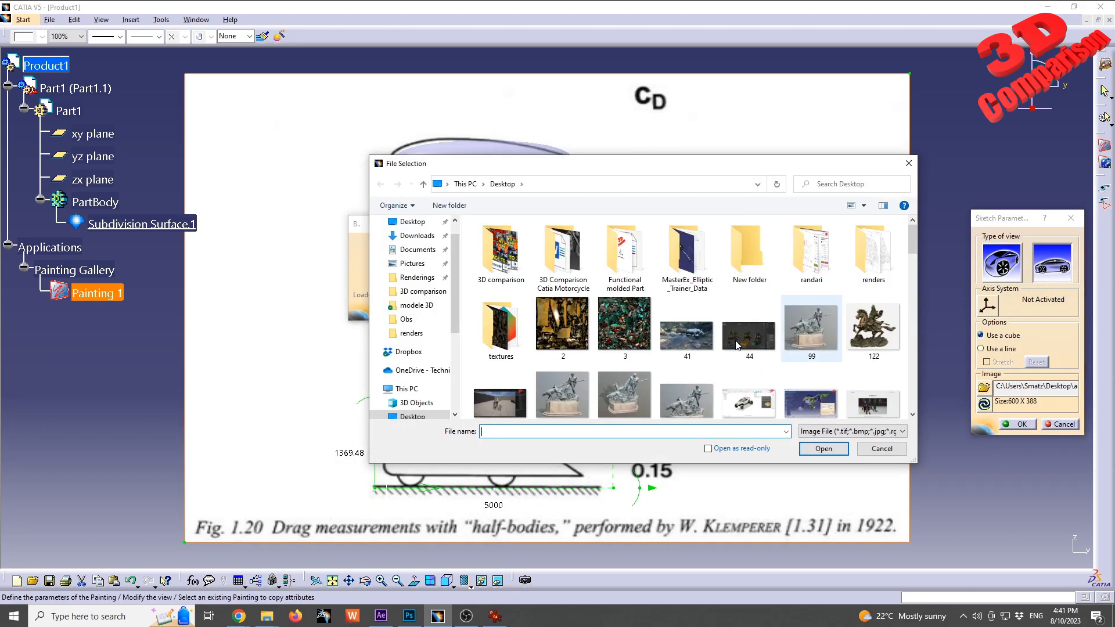
left_click(624, 327)
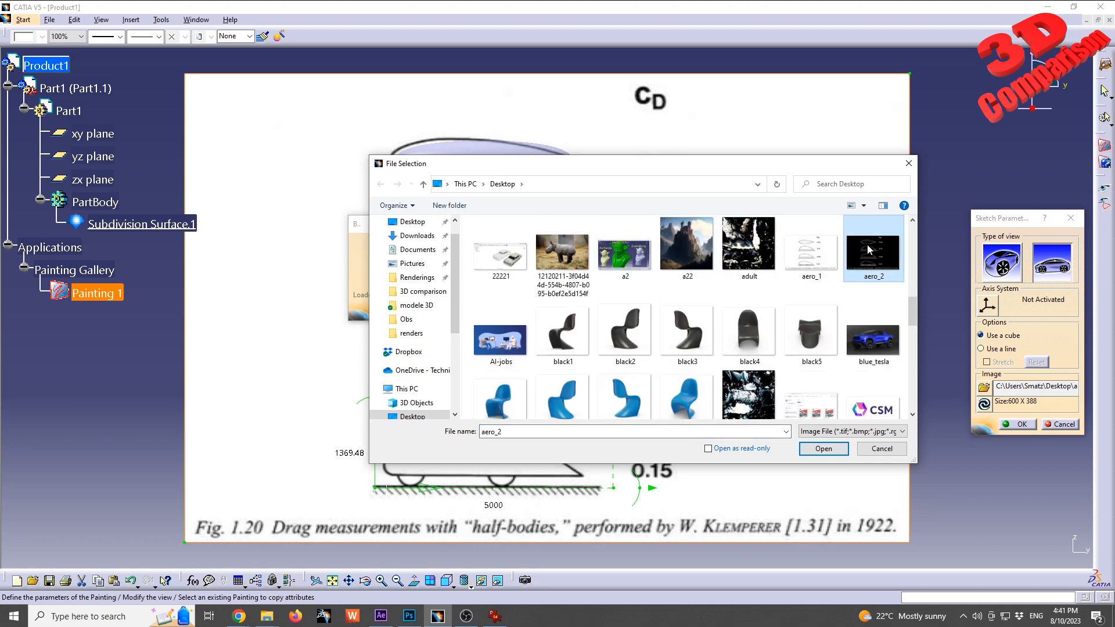
mouse_move(899, 280)
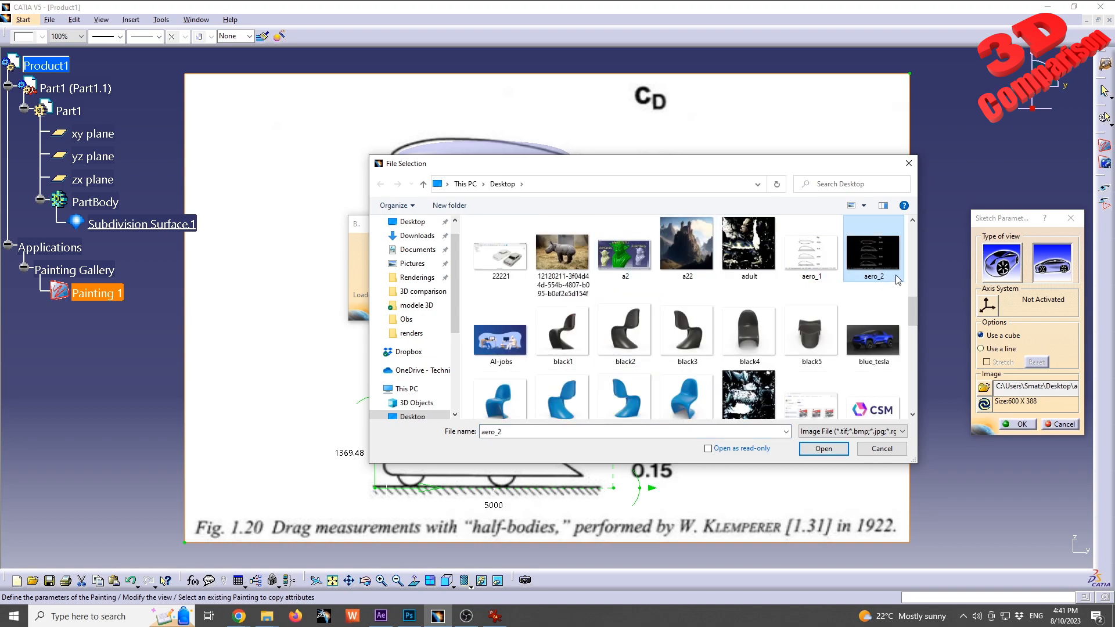
left_click(823, 449)
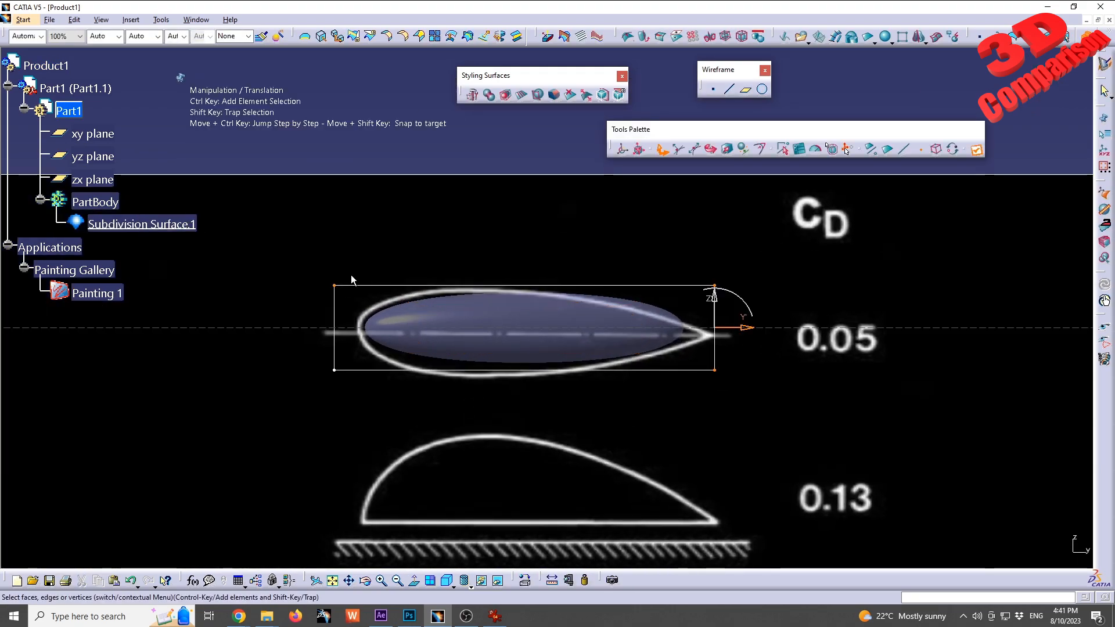
mouse_move(436, 247)
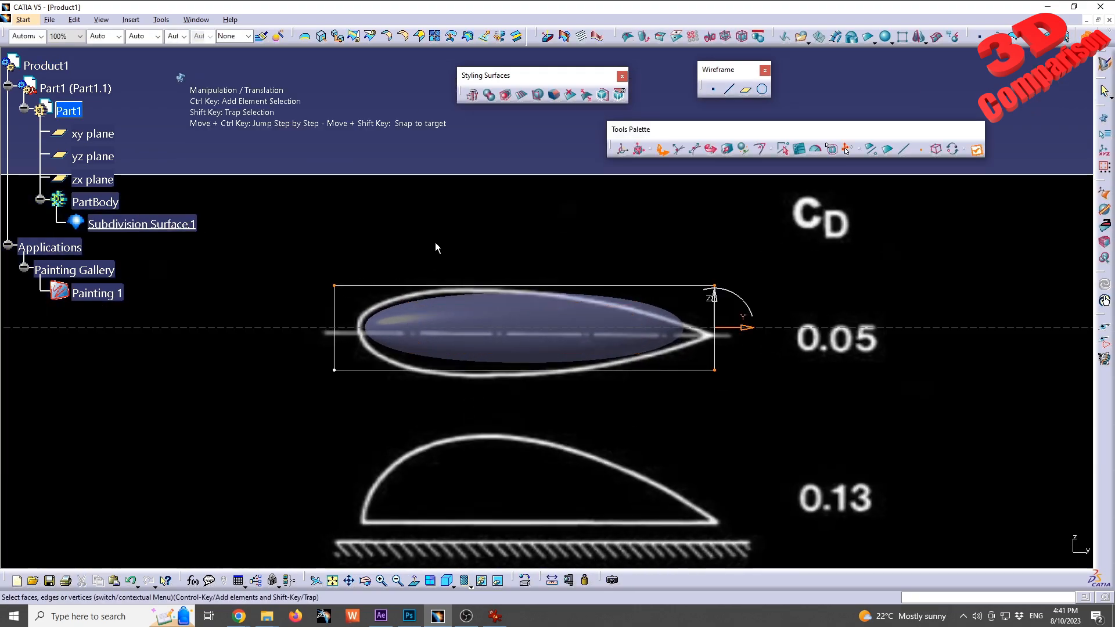